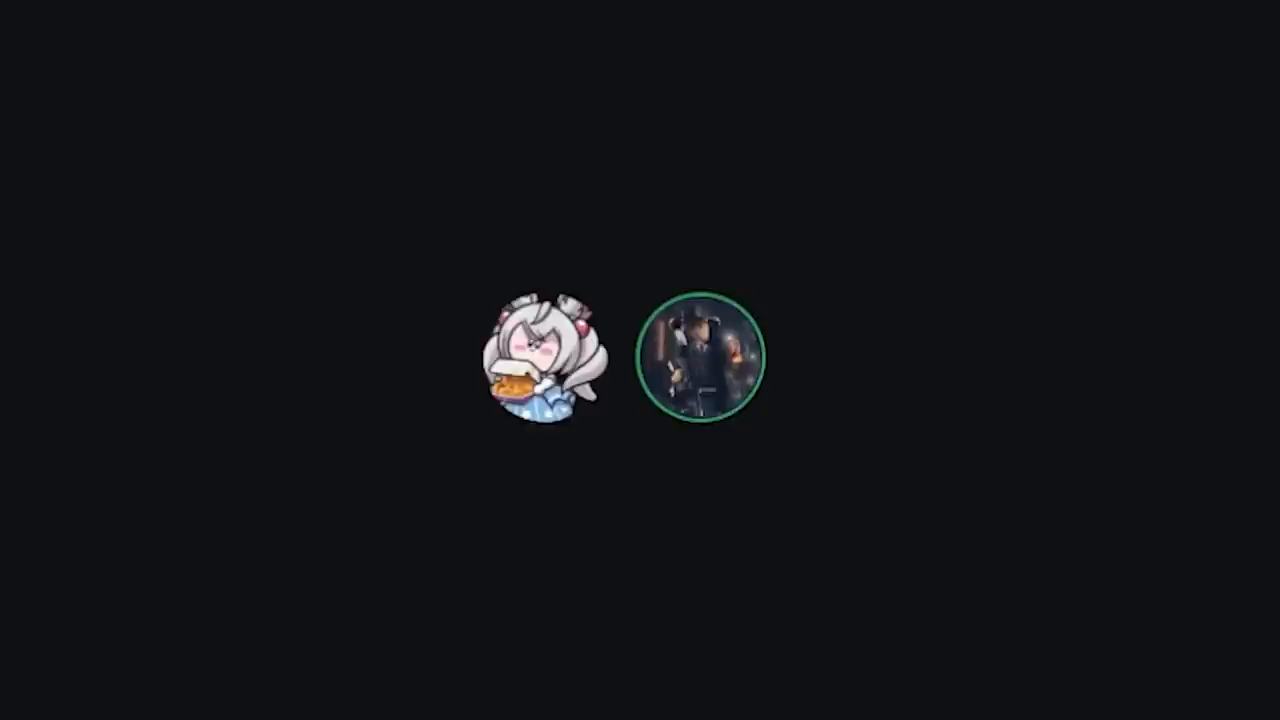
pyautogui.click(540, 356)
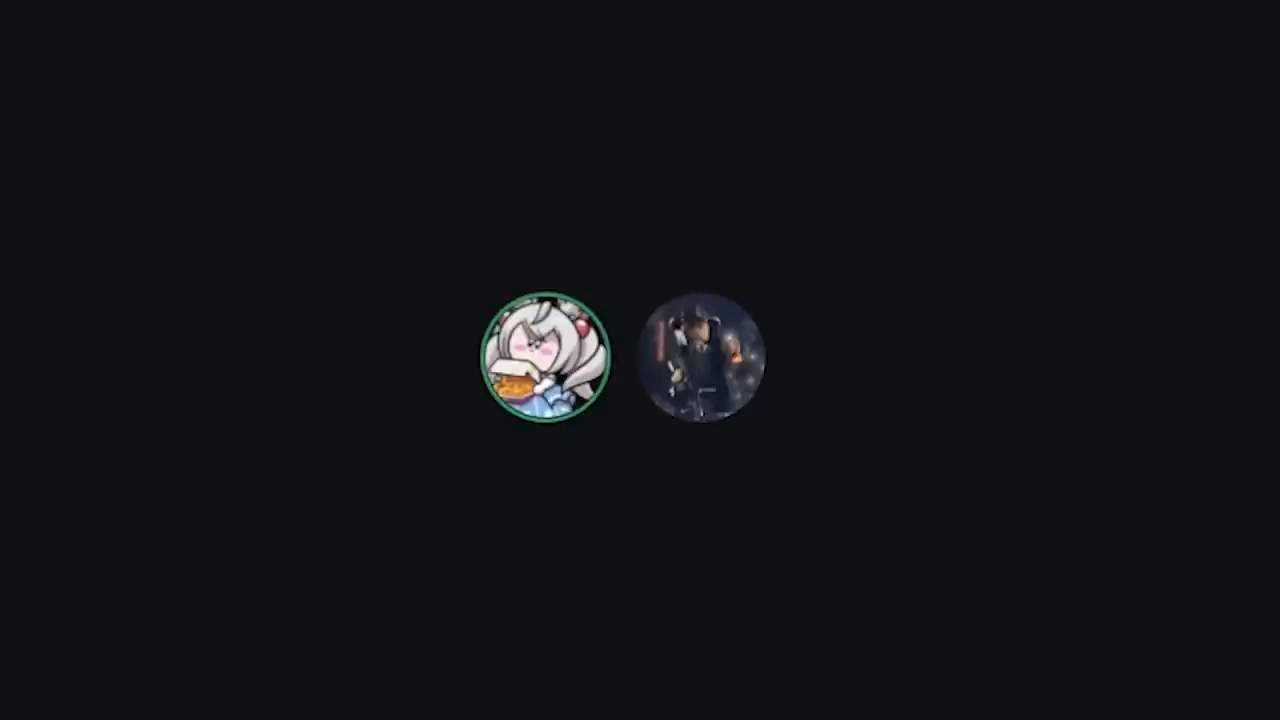
pyautogui.click(706, 356)
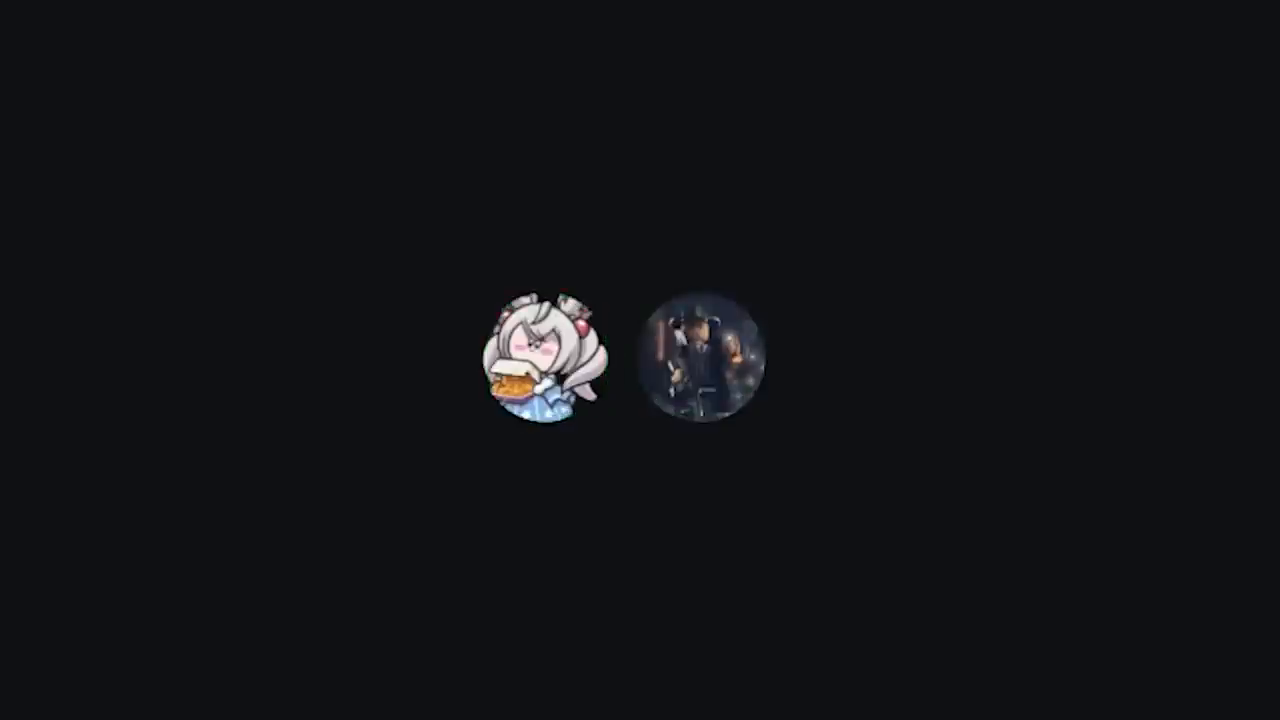
pyautogui.click(704, 356)
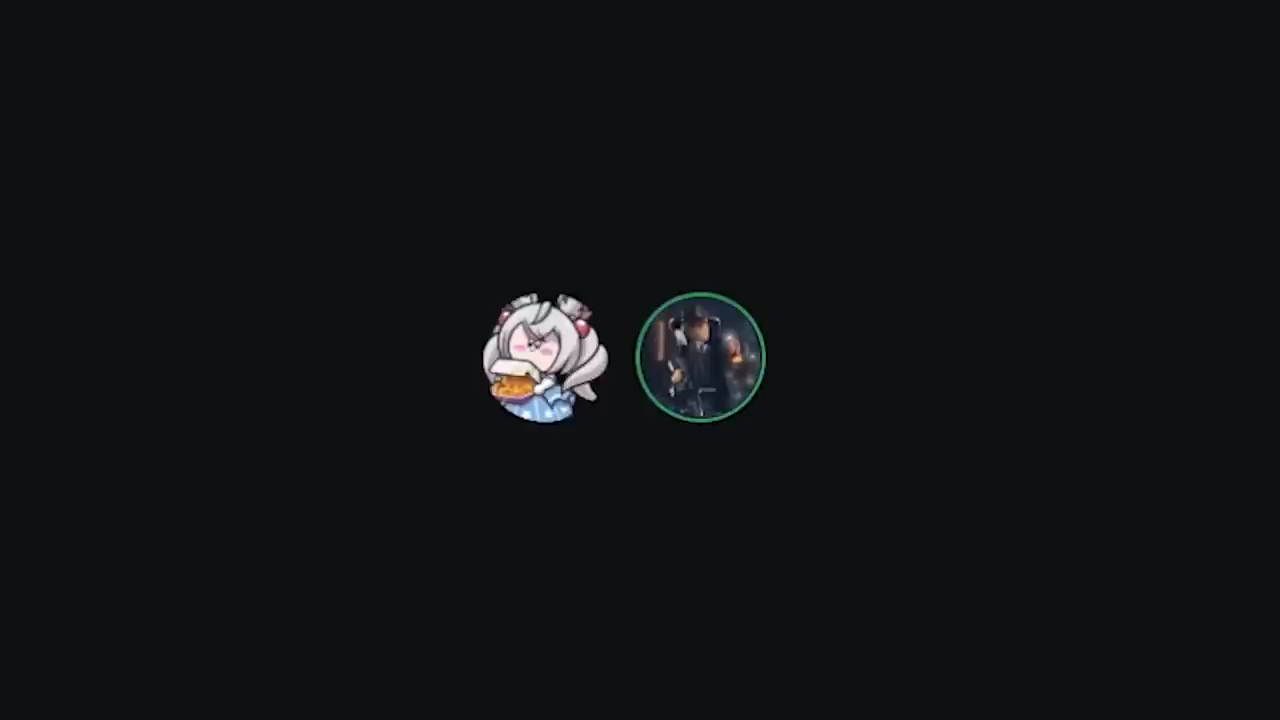
pyautogui.click(536, 360)
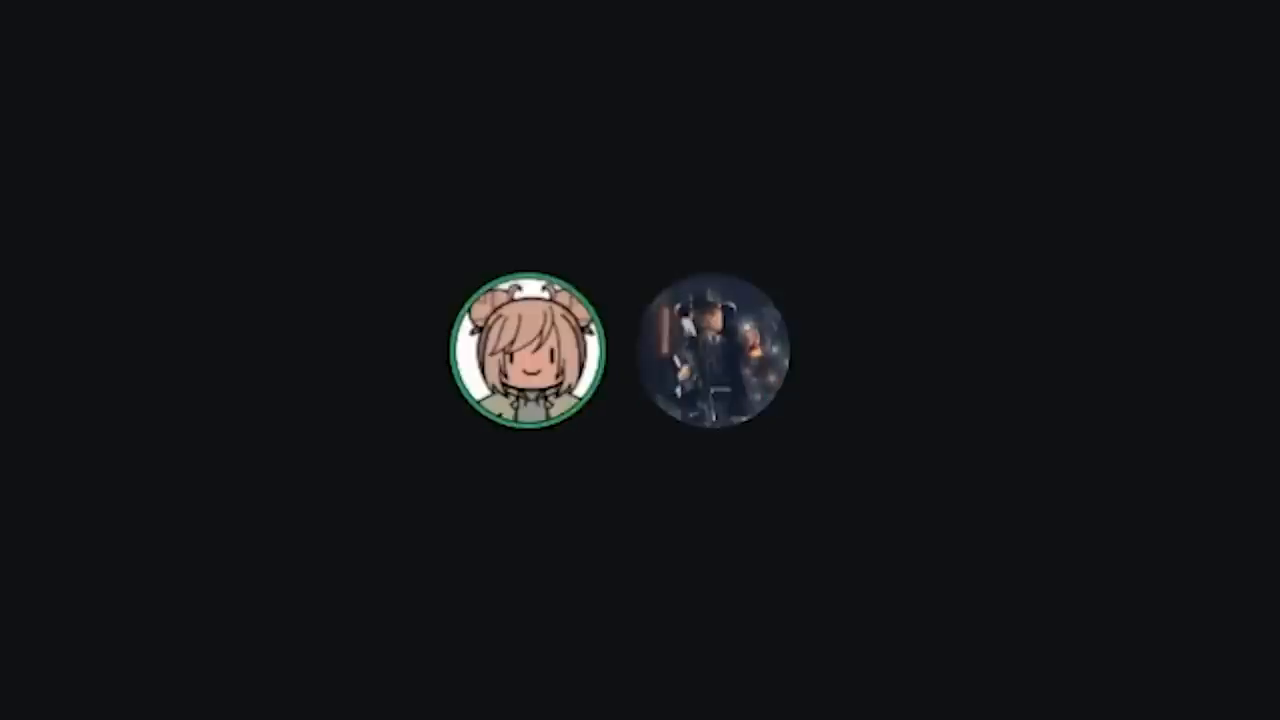
pyautogui.click(720, 350)
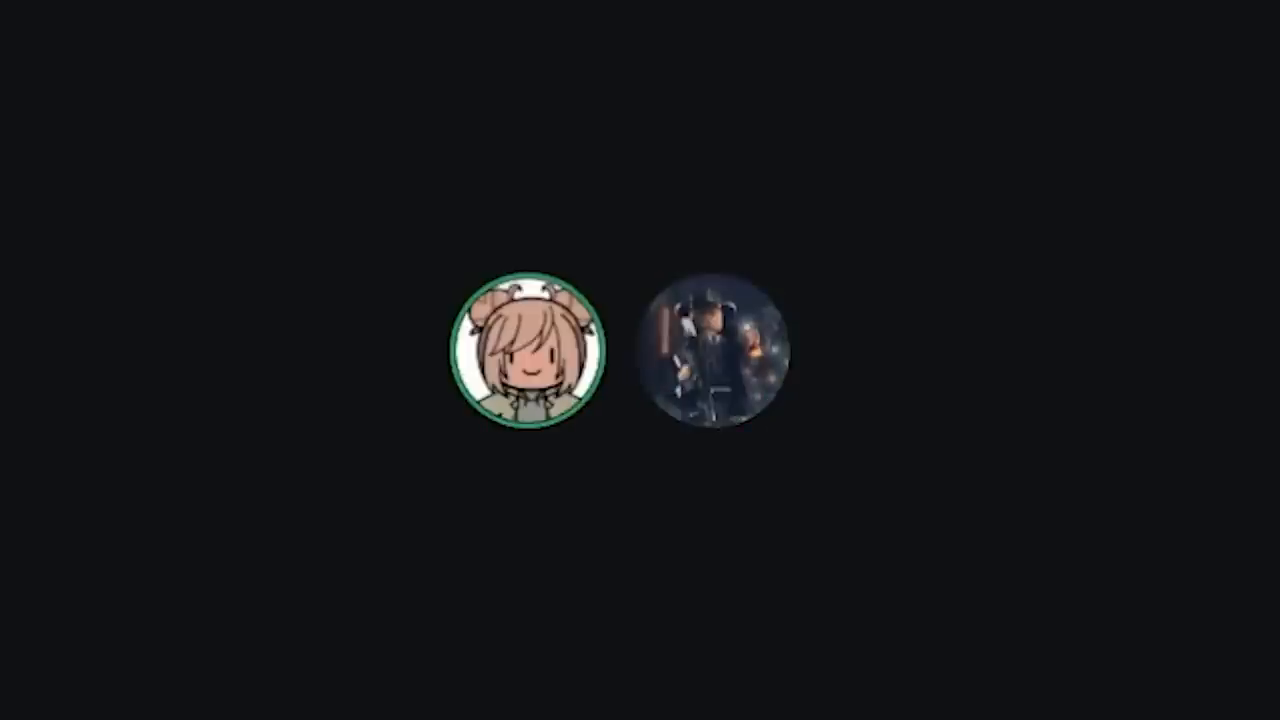
pyautogui.click(720, 352)
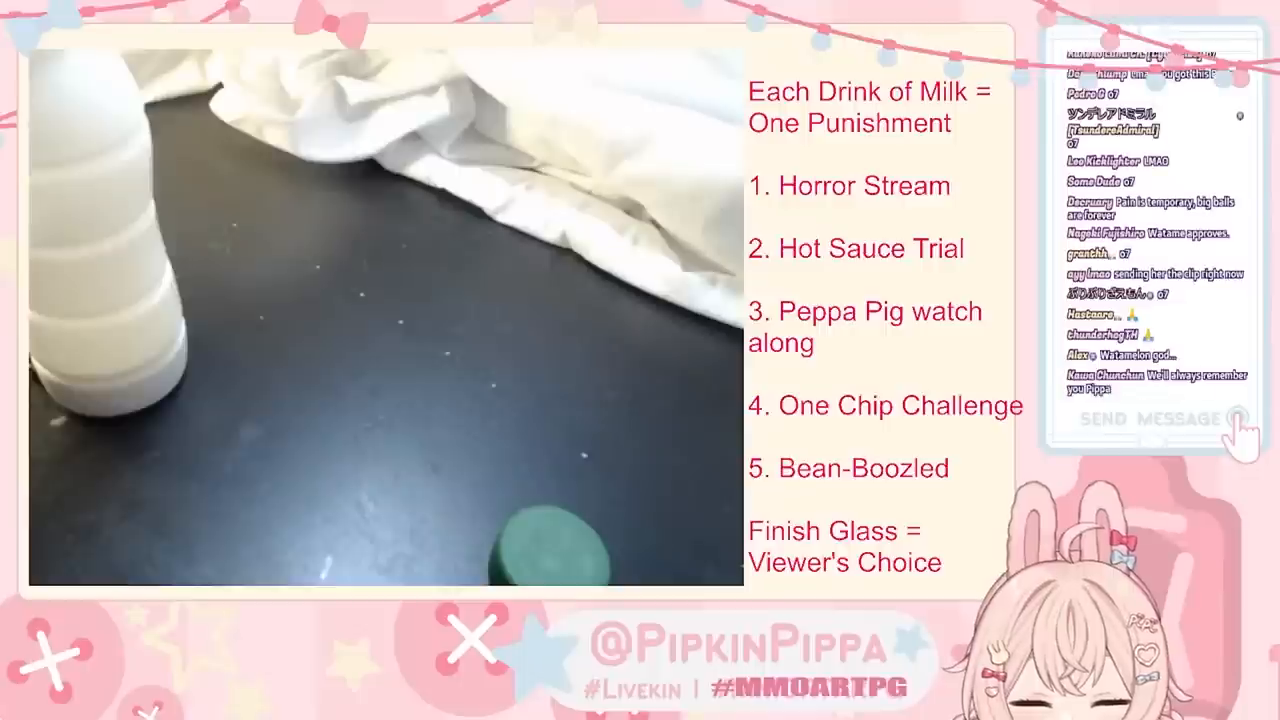
pyautogui.scroll(-3)
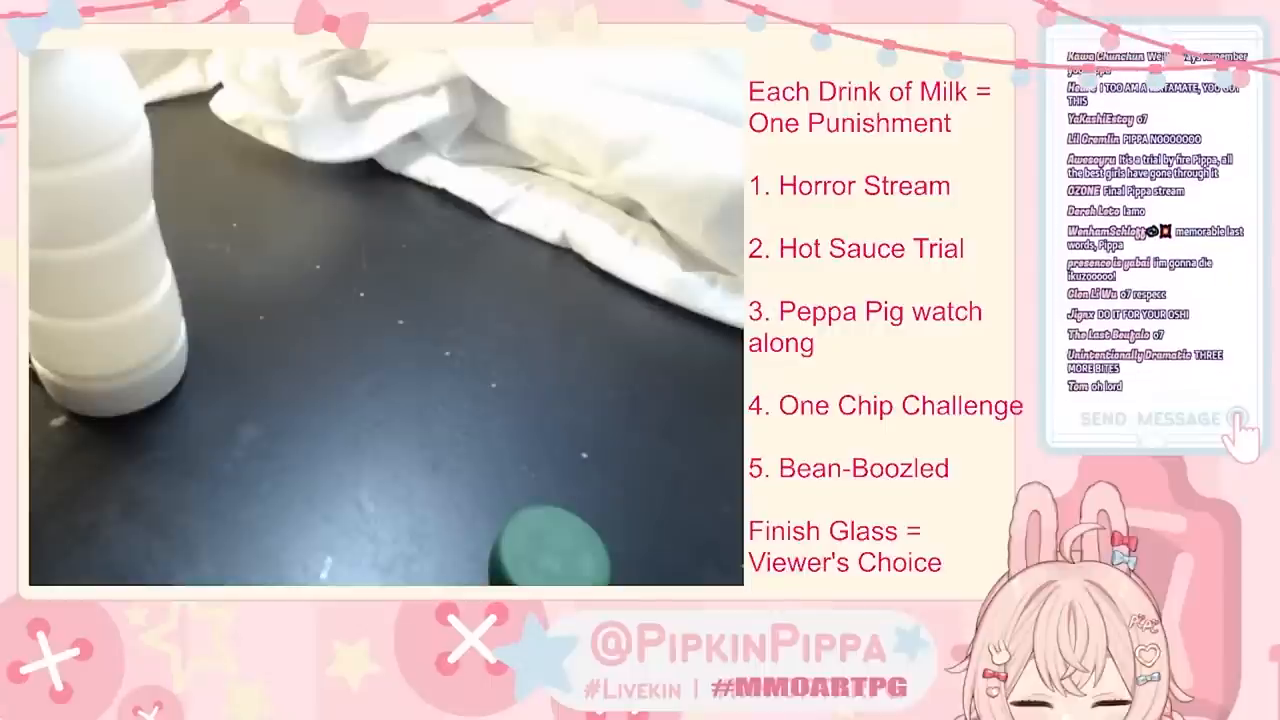
pyautogui.scroll(-3)
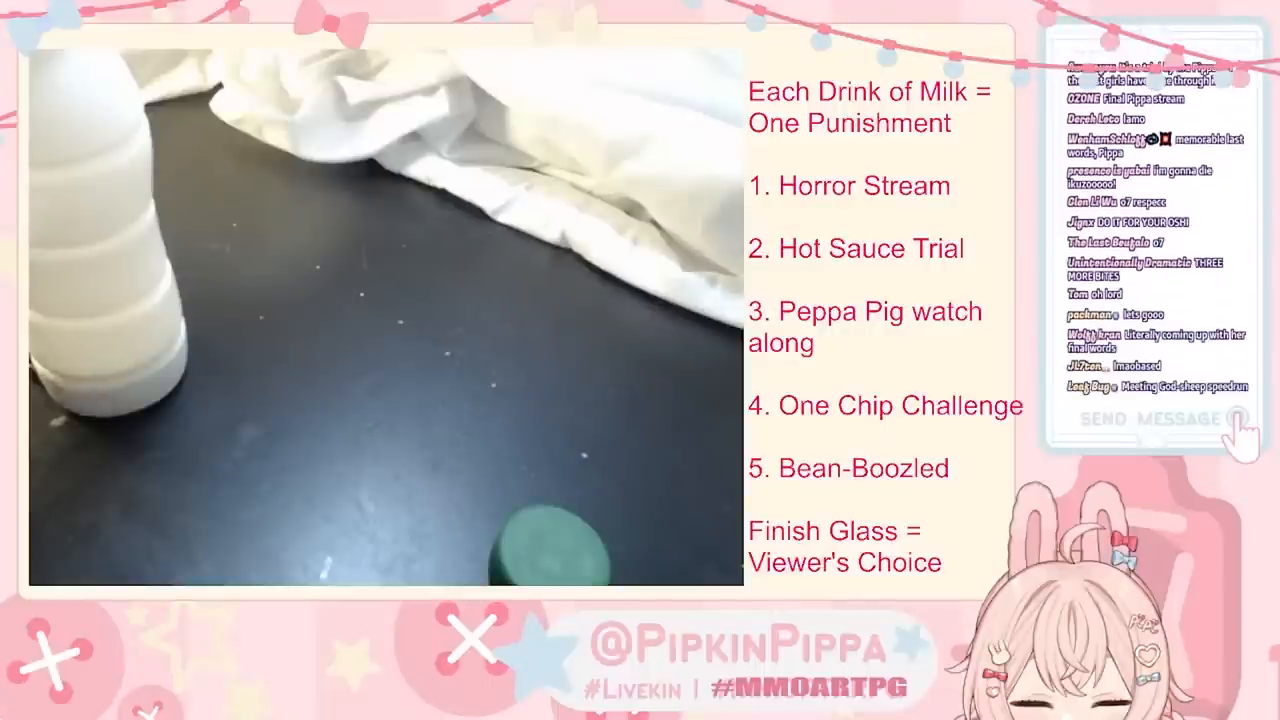